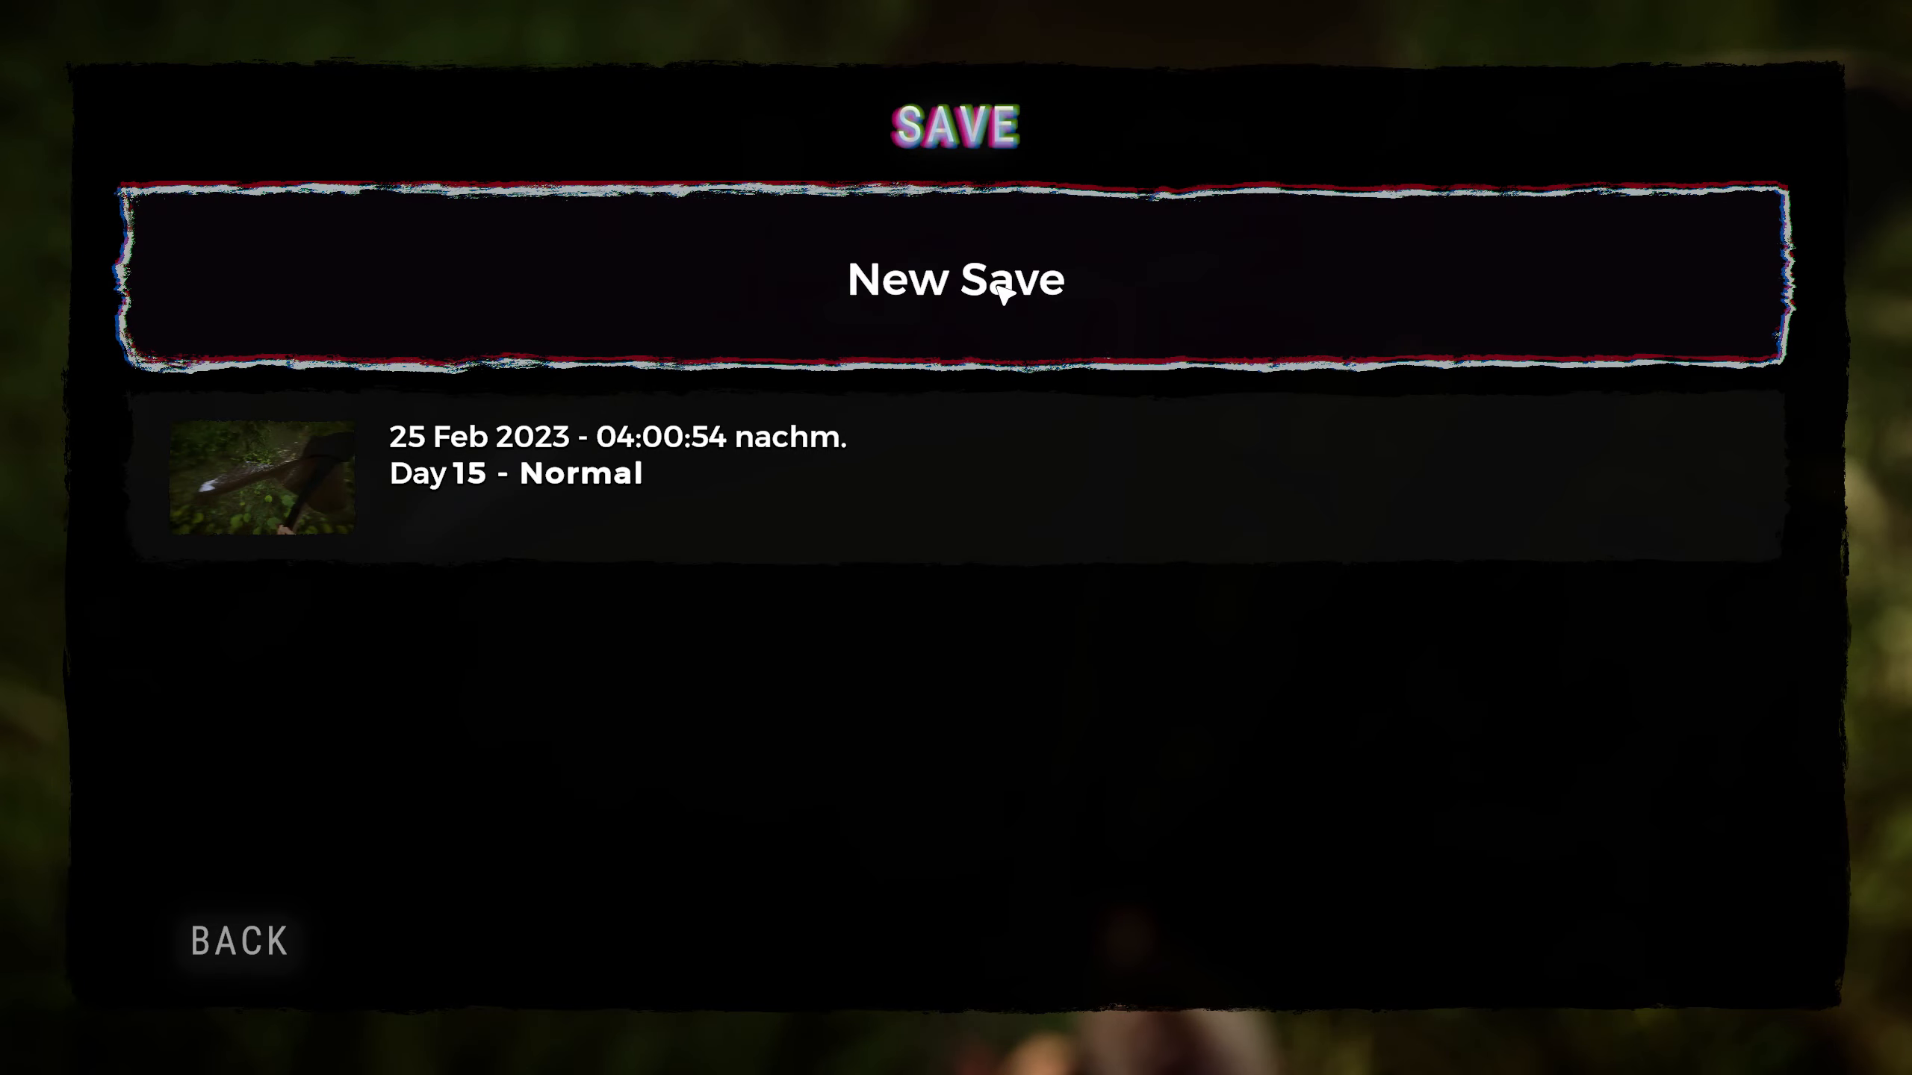
Add a new save of the current game next to the 25 Feb 2023 save
{"action": "left_click", "coordinate": [1001, 296]}
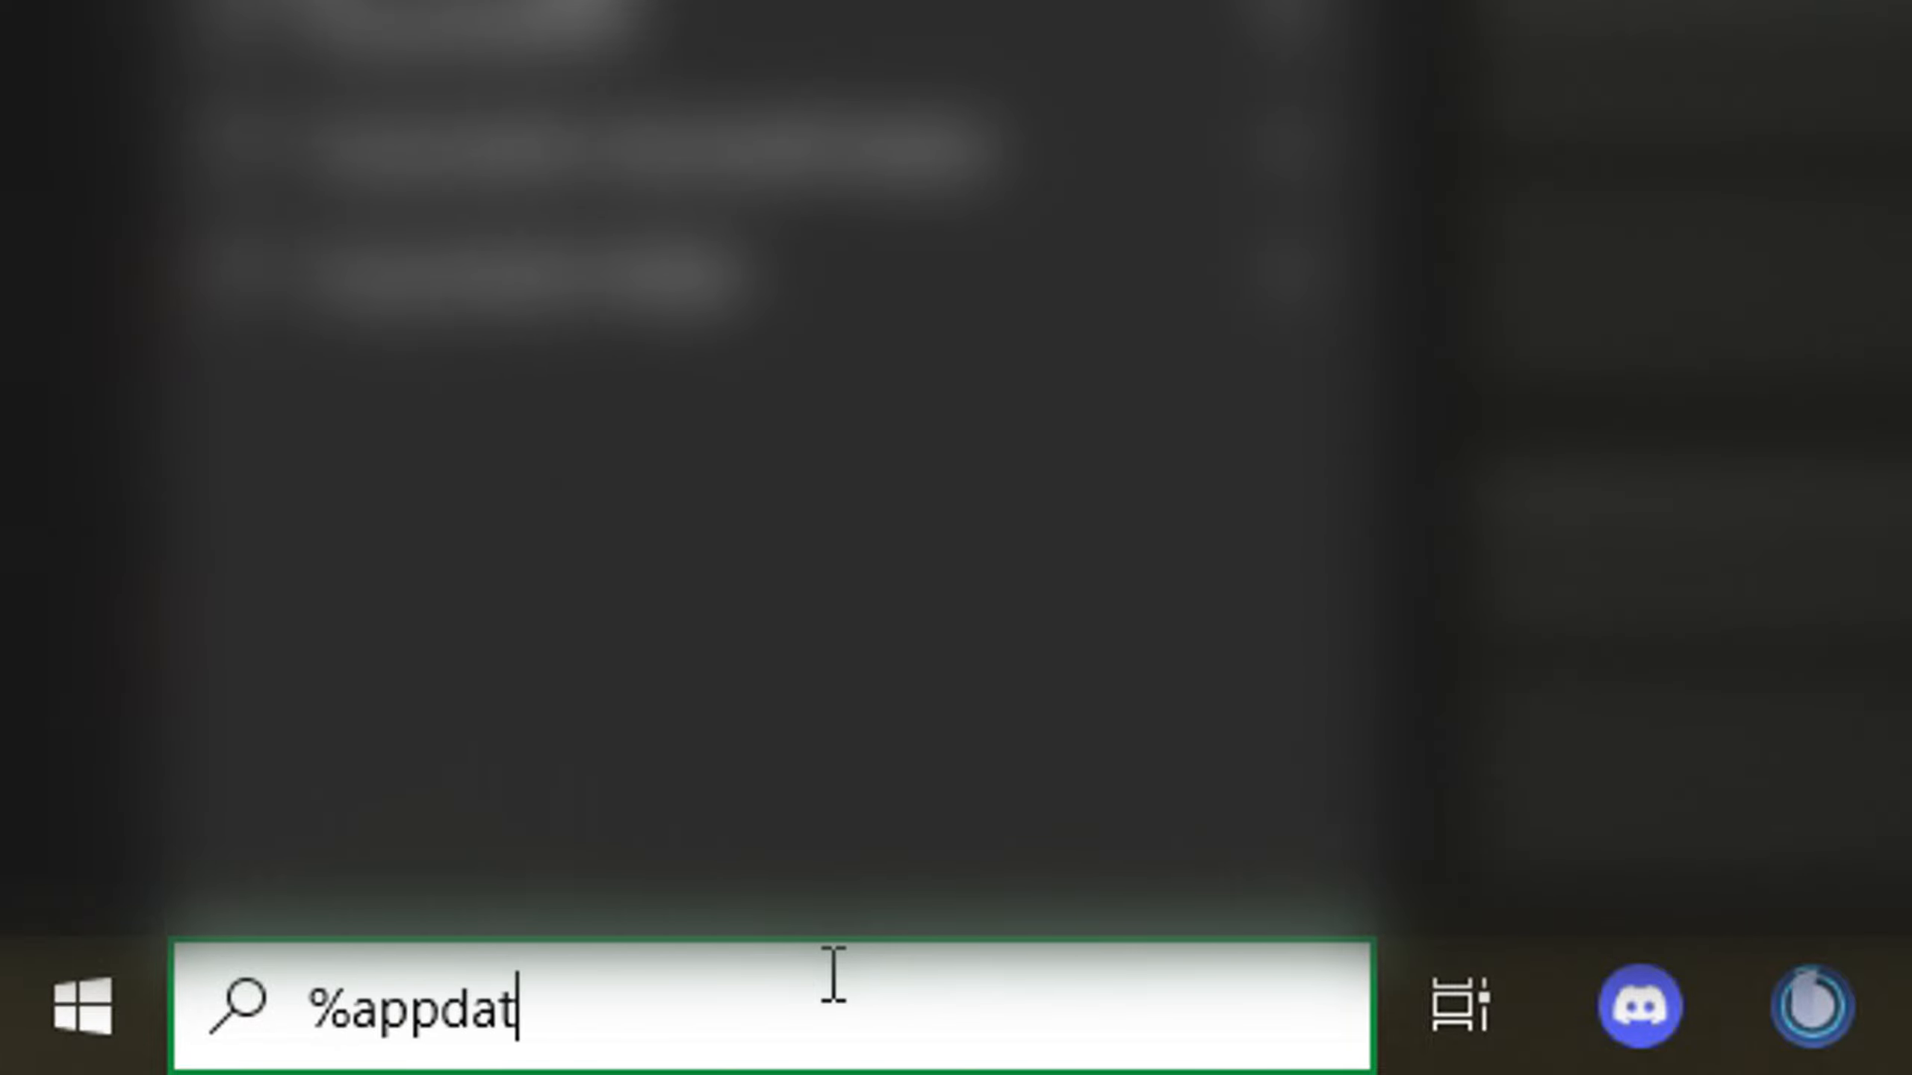
Open the %appdata Roaming folder and move up to AppData
{"action": "key", "text": "Enter"}
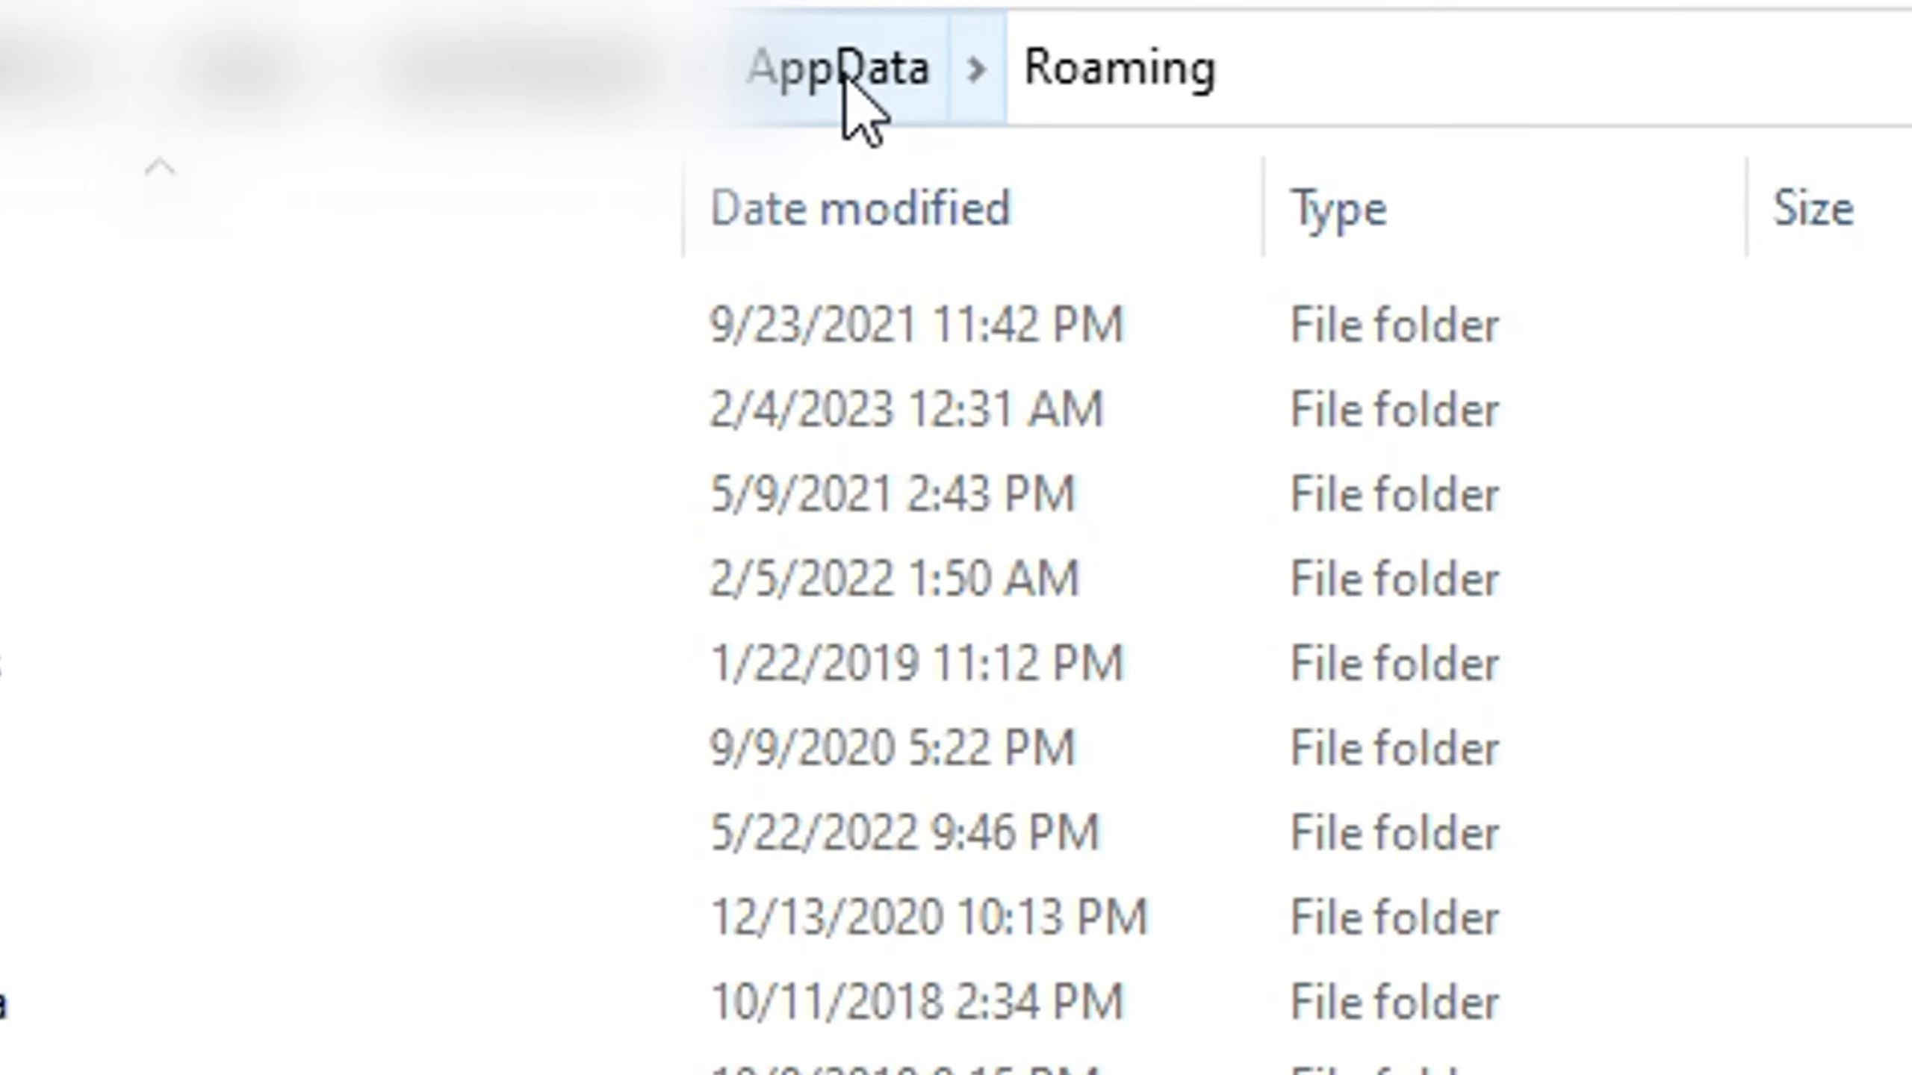
{"action": "left_click", "coordinate": [838, 69]}
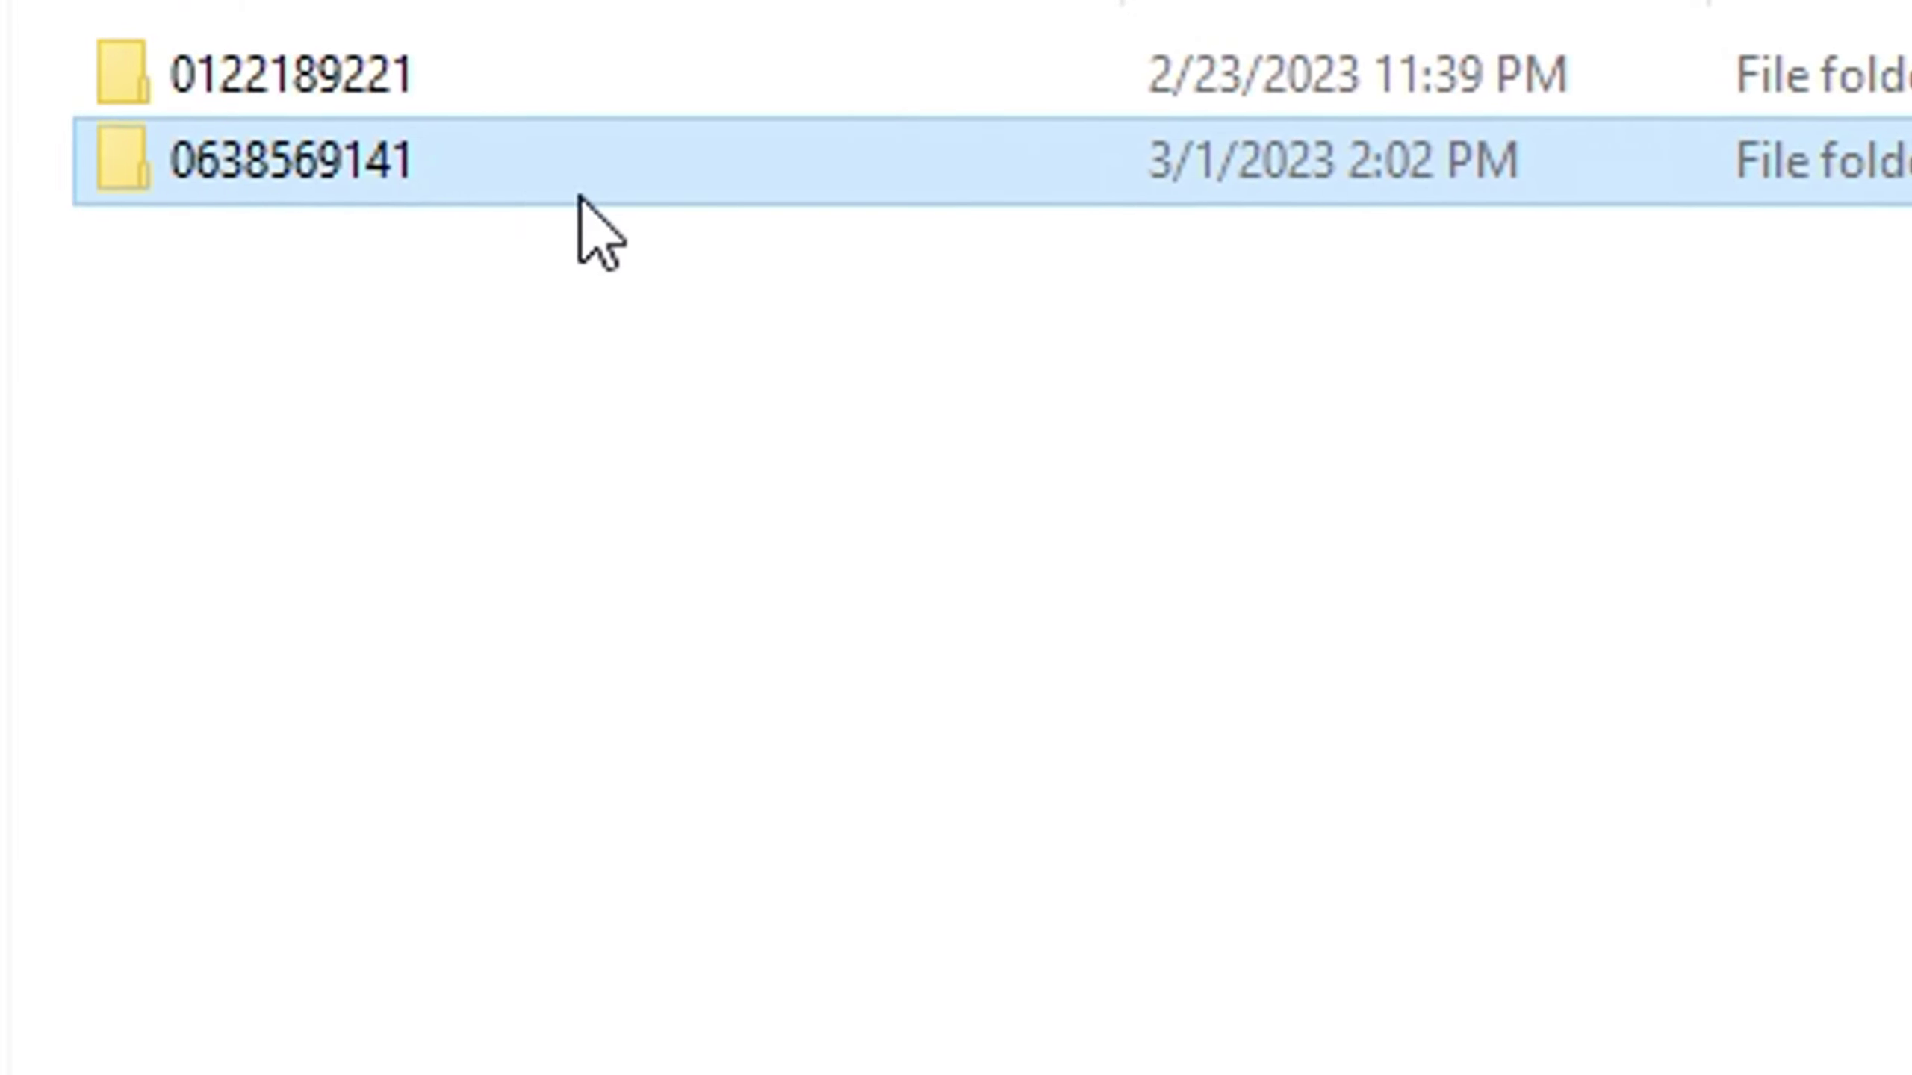
{"action": "double_click", "coordinate": [288, 158]}
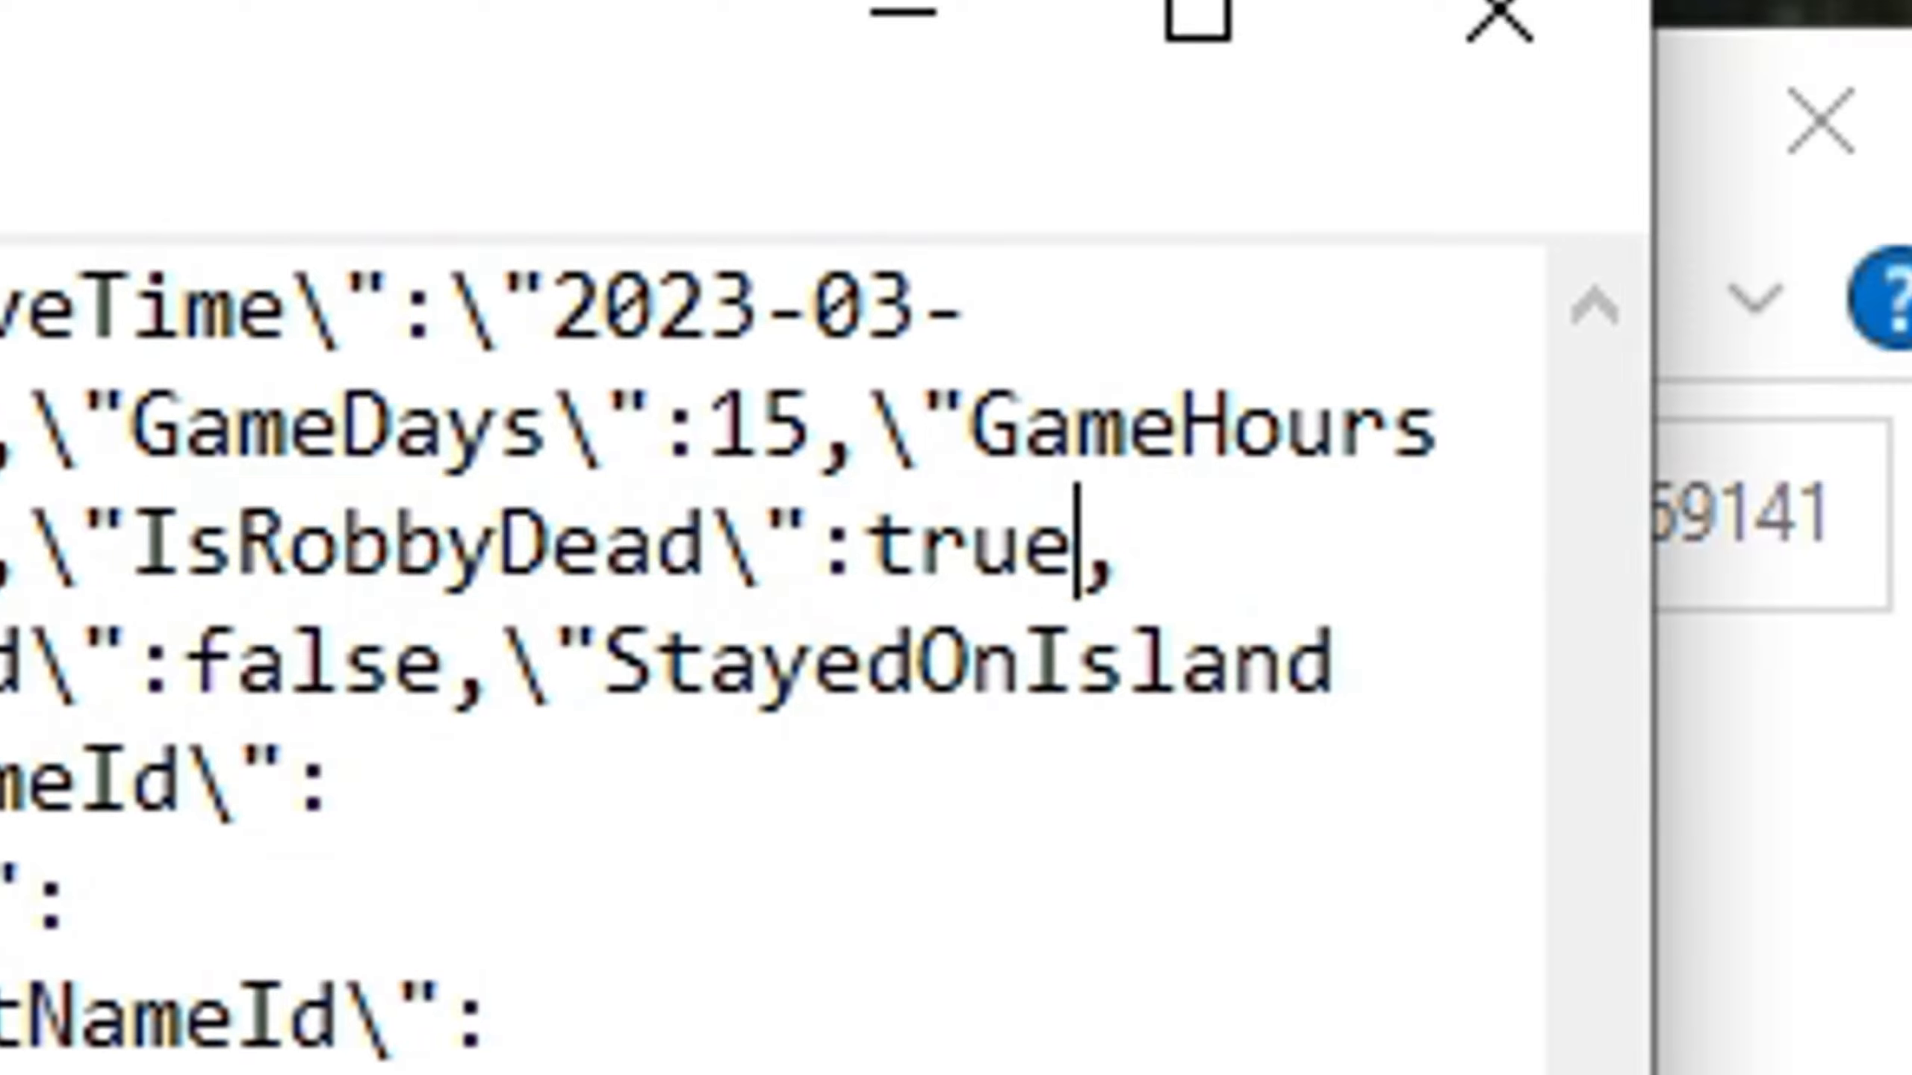
{"action": "type", "text": "fals"}
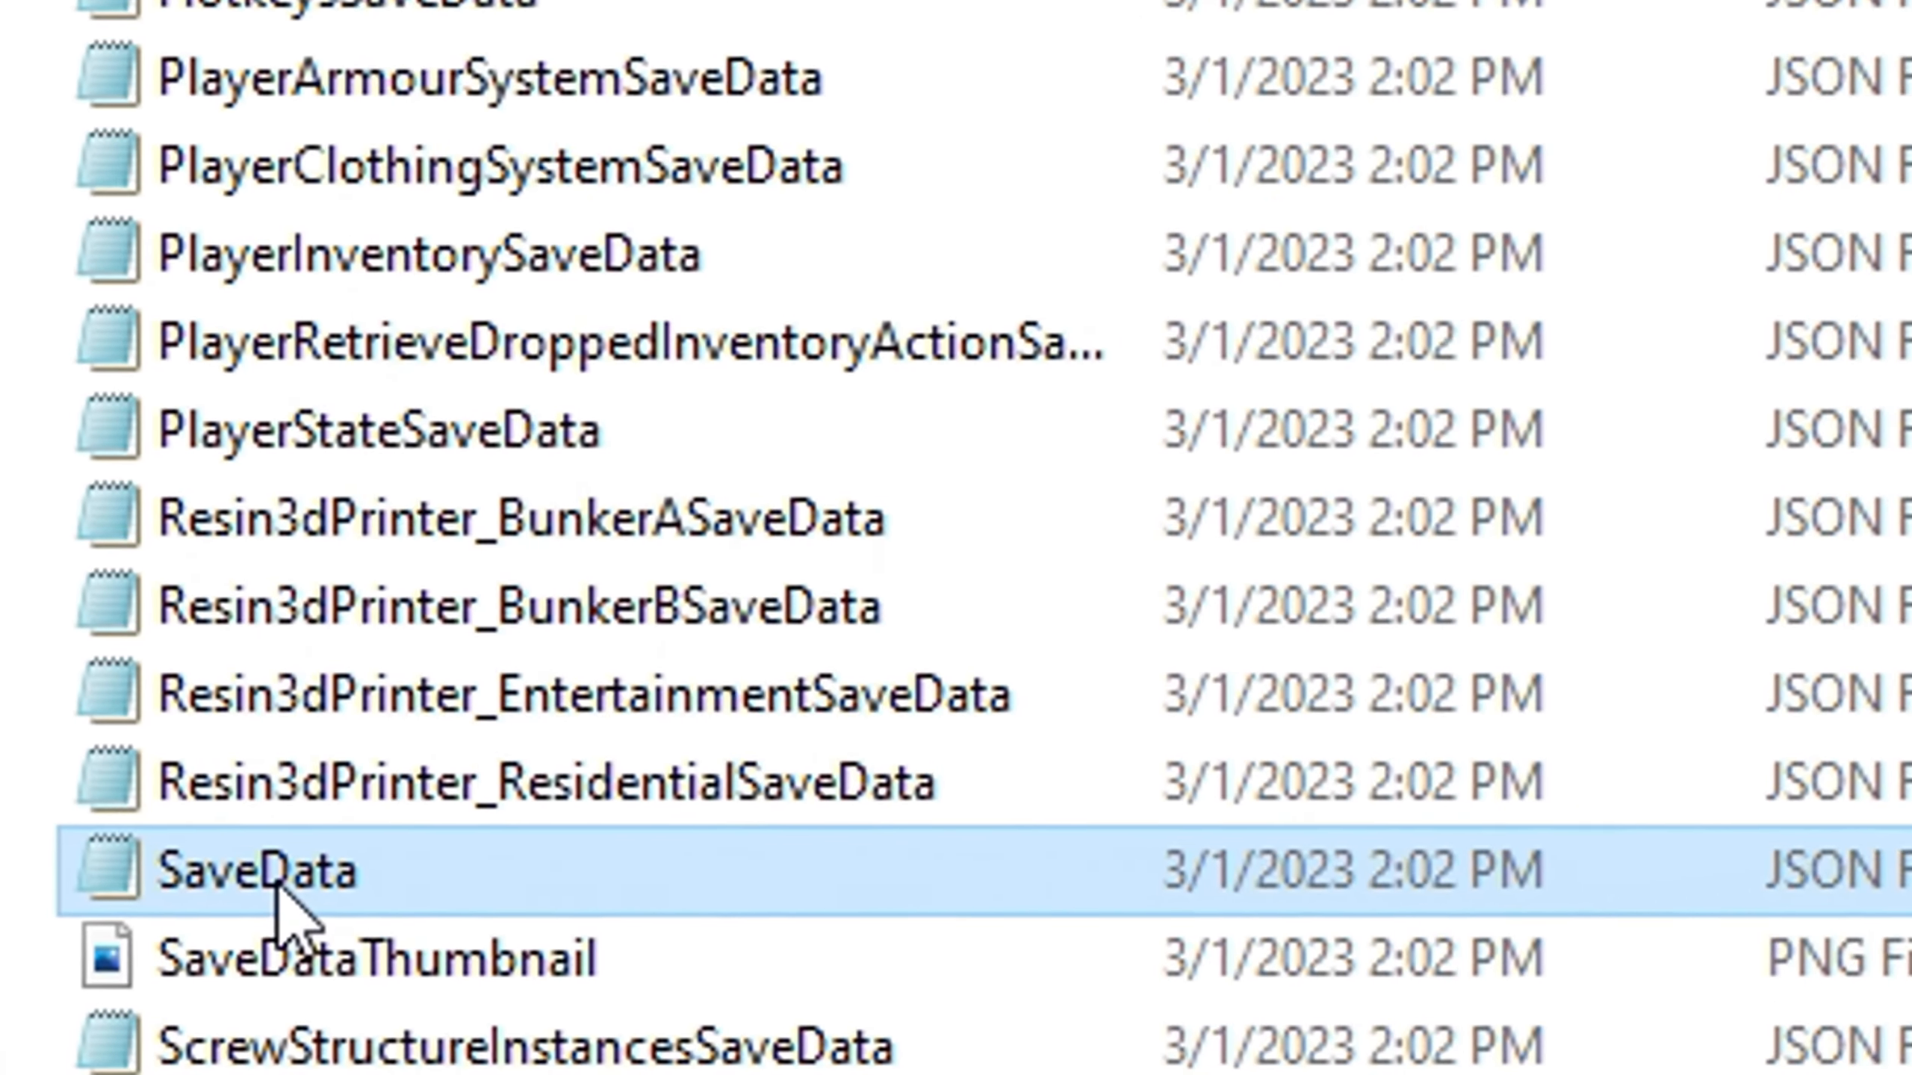
{"action": "double_click", "coordinate": [232, 871]}
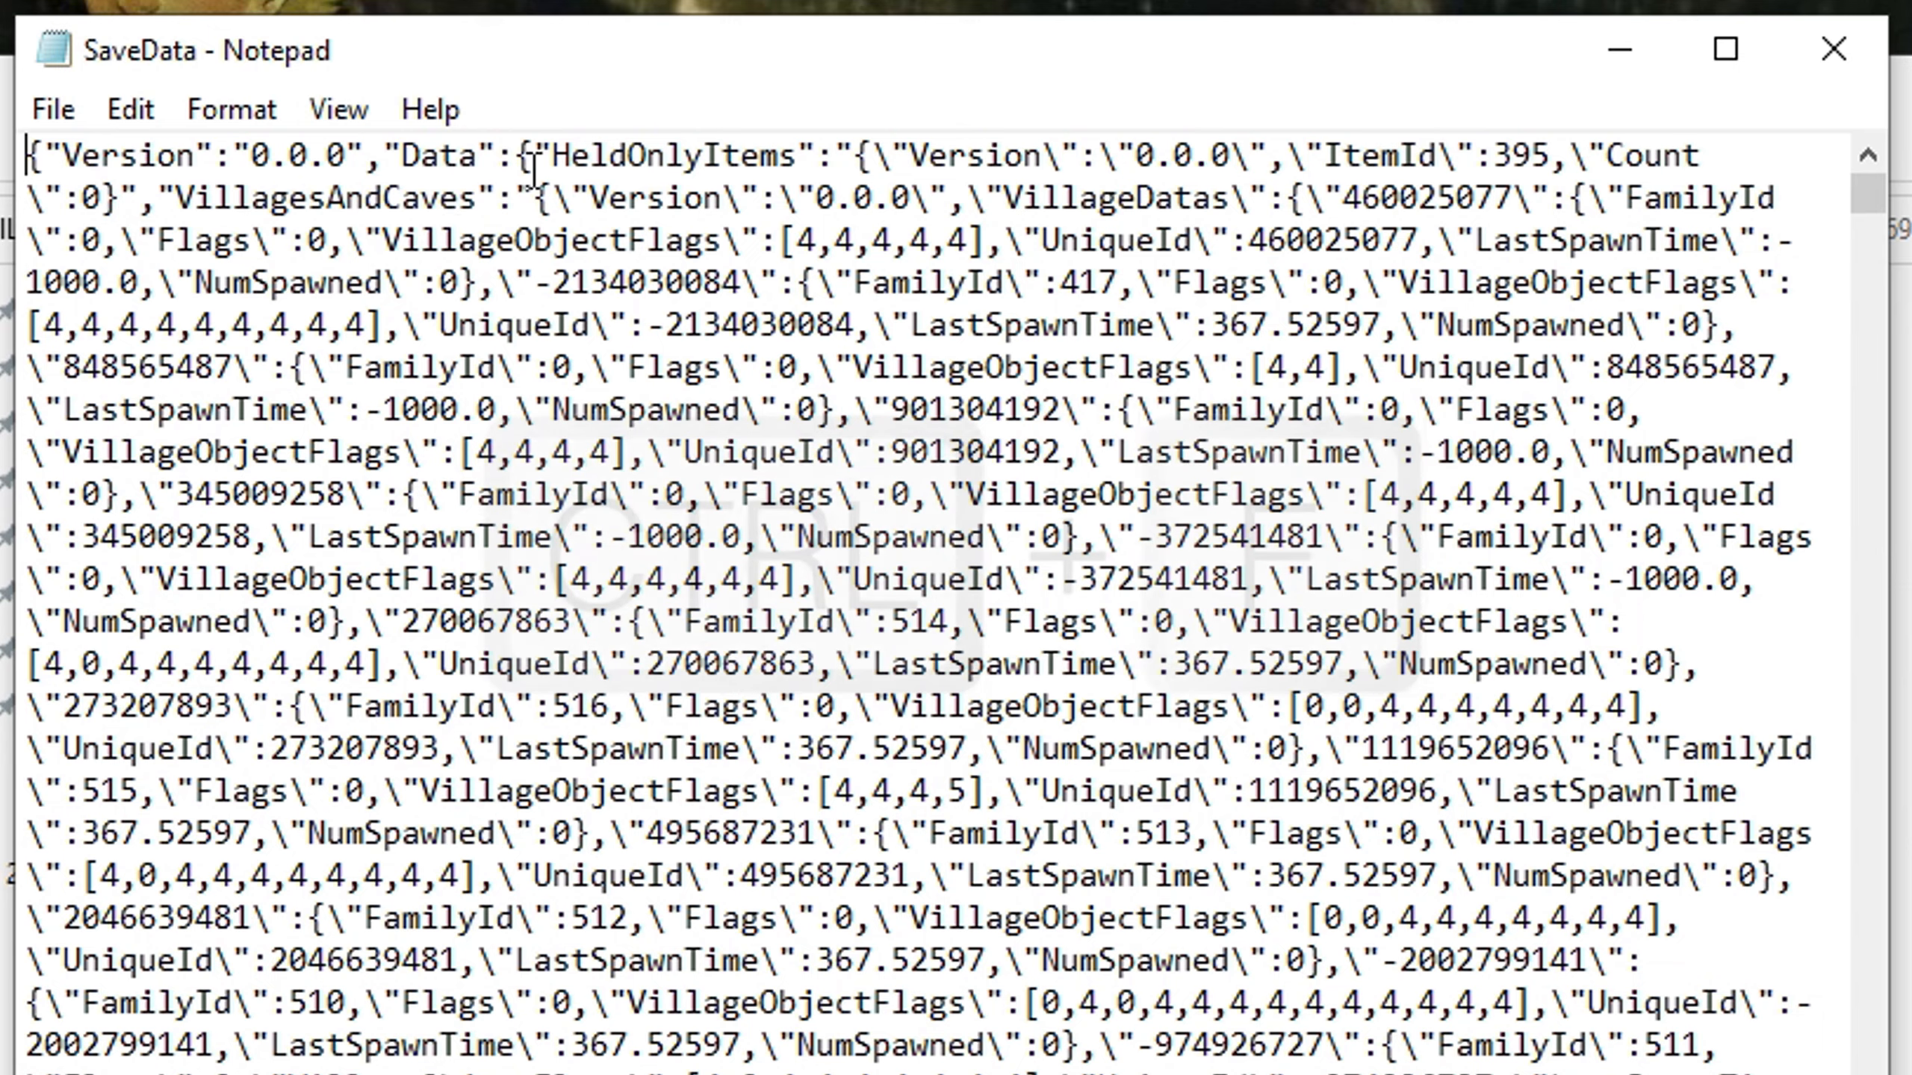
Search SaveData for the first "TypeId":9 character entry
{"action": "key", "text": "Ctrl+f"}
{"action": "type", "text": "\"Type"}
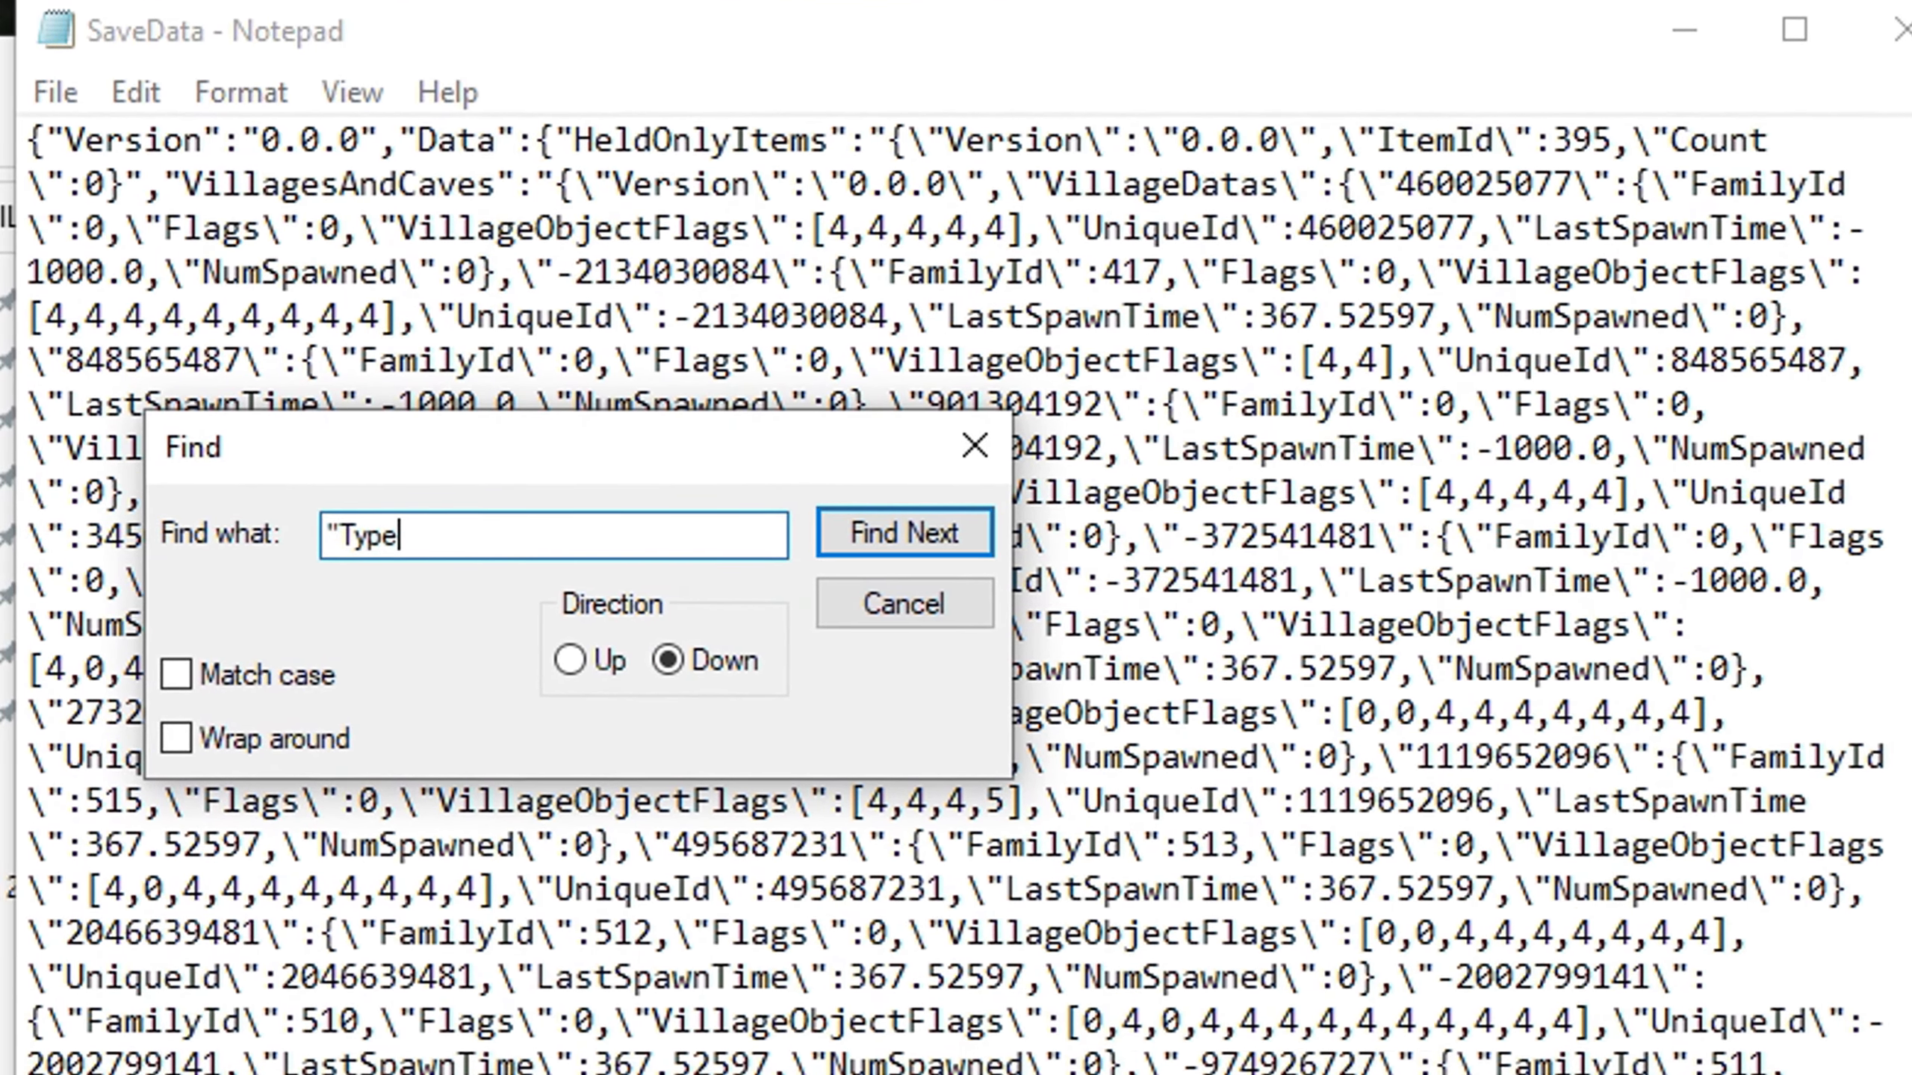
{"action": "type", "text": "Id"}
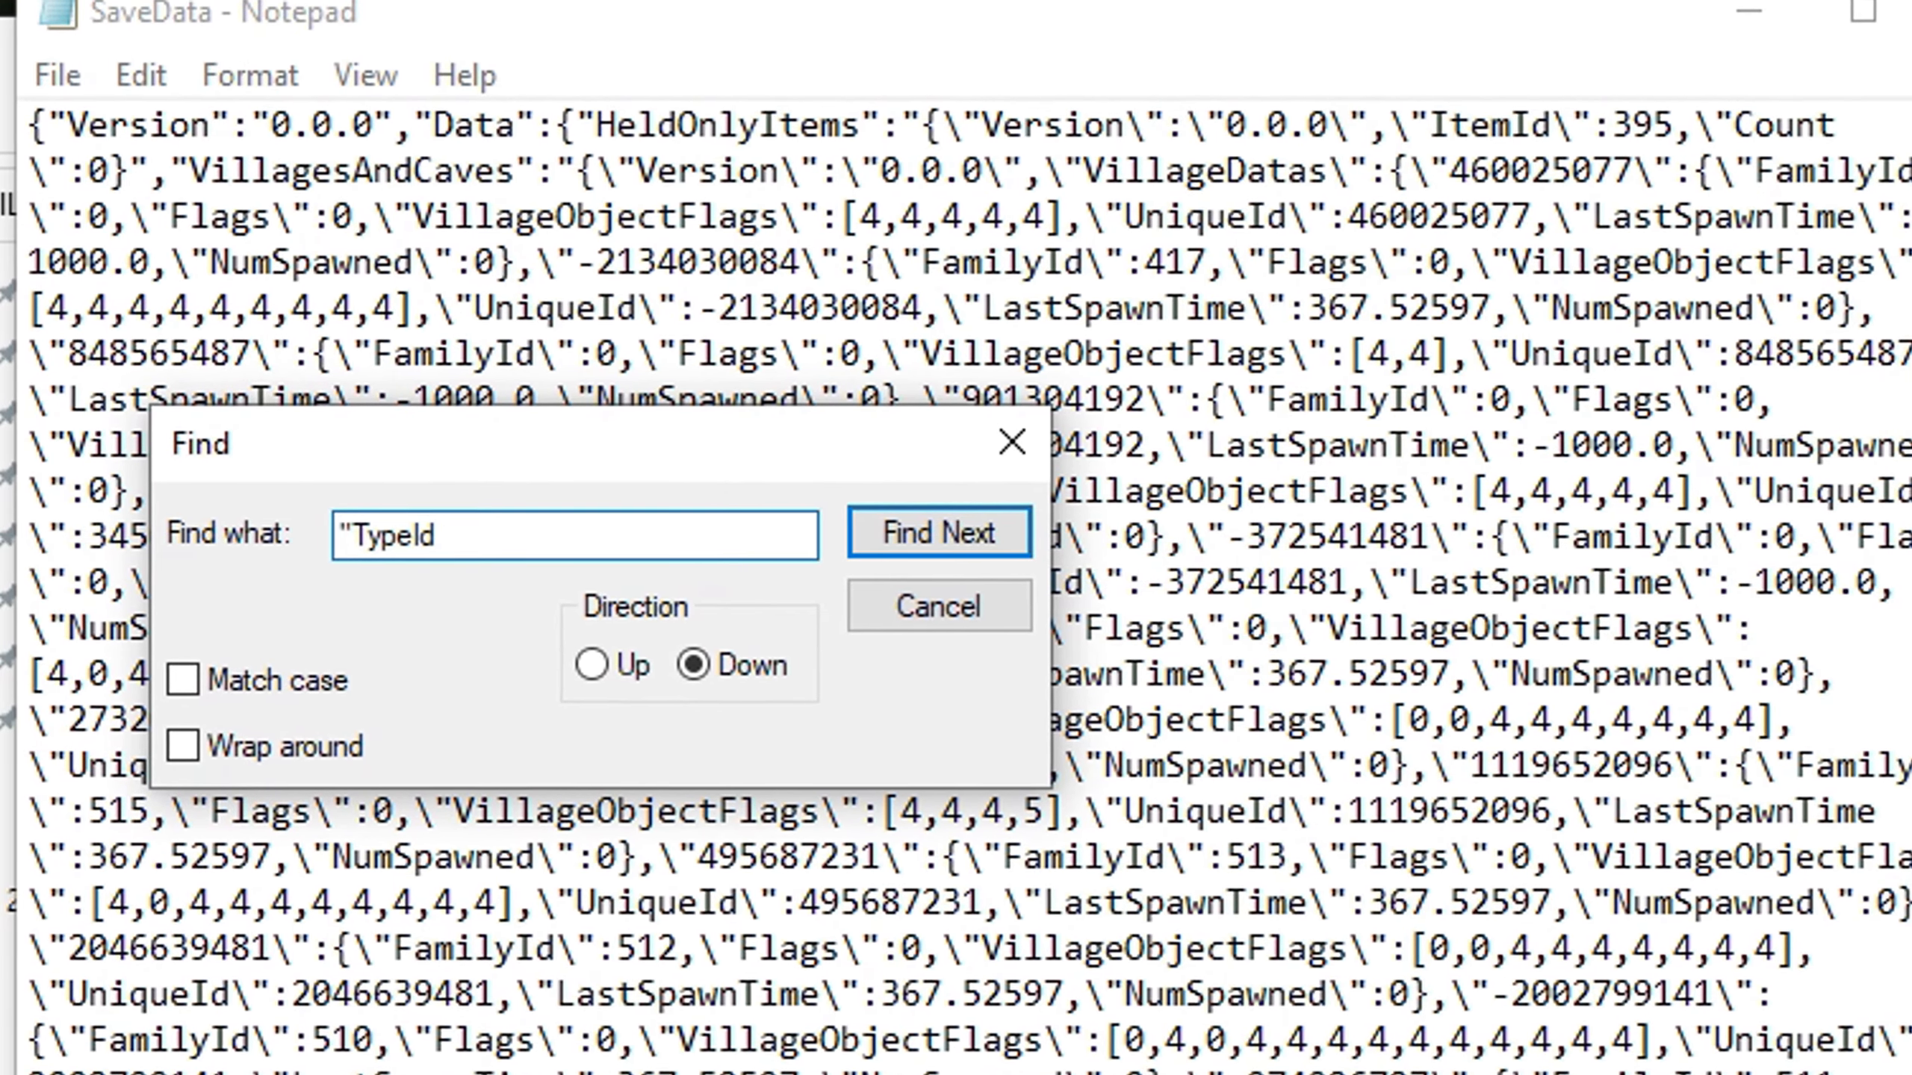
{"action": "type", "text": "\\\""}
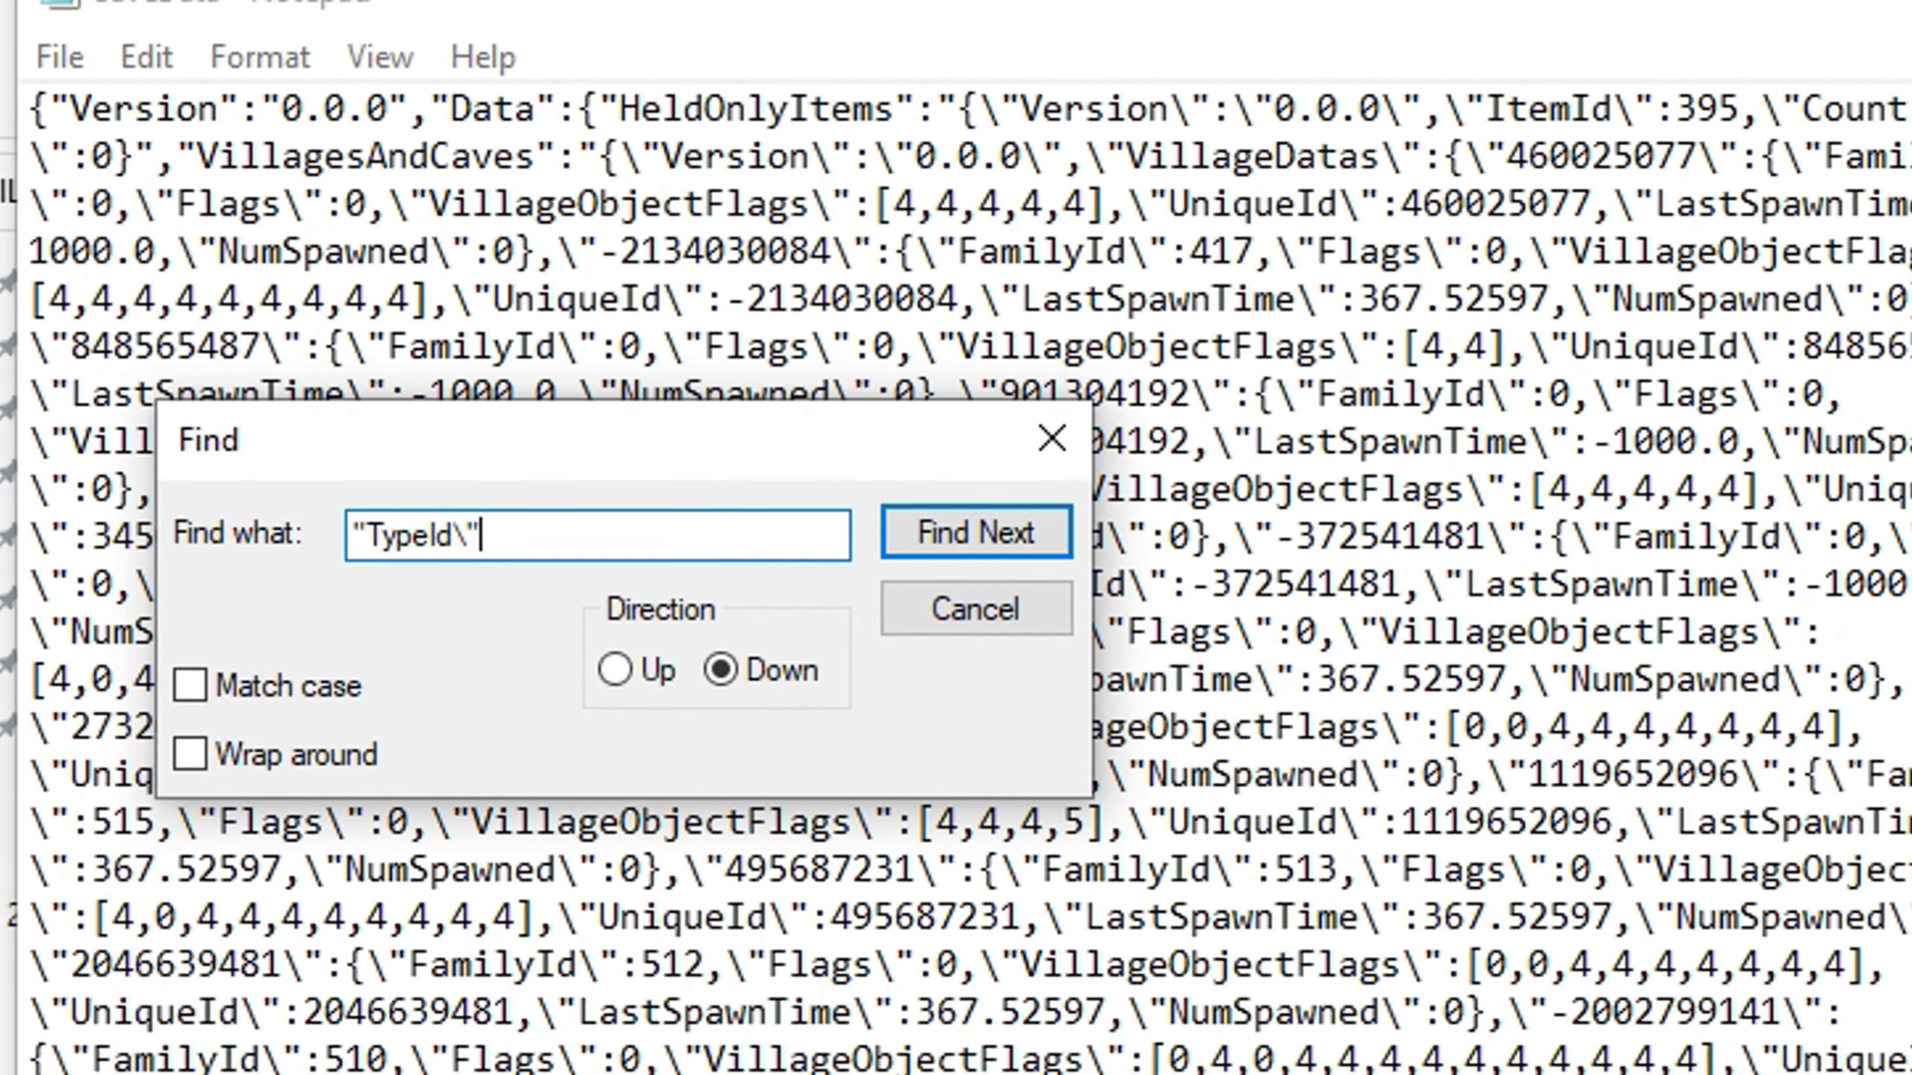
{"action": "type", "text": ":9"}
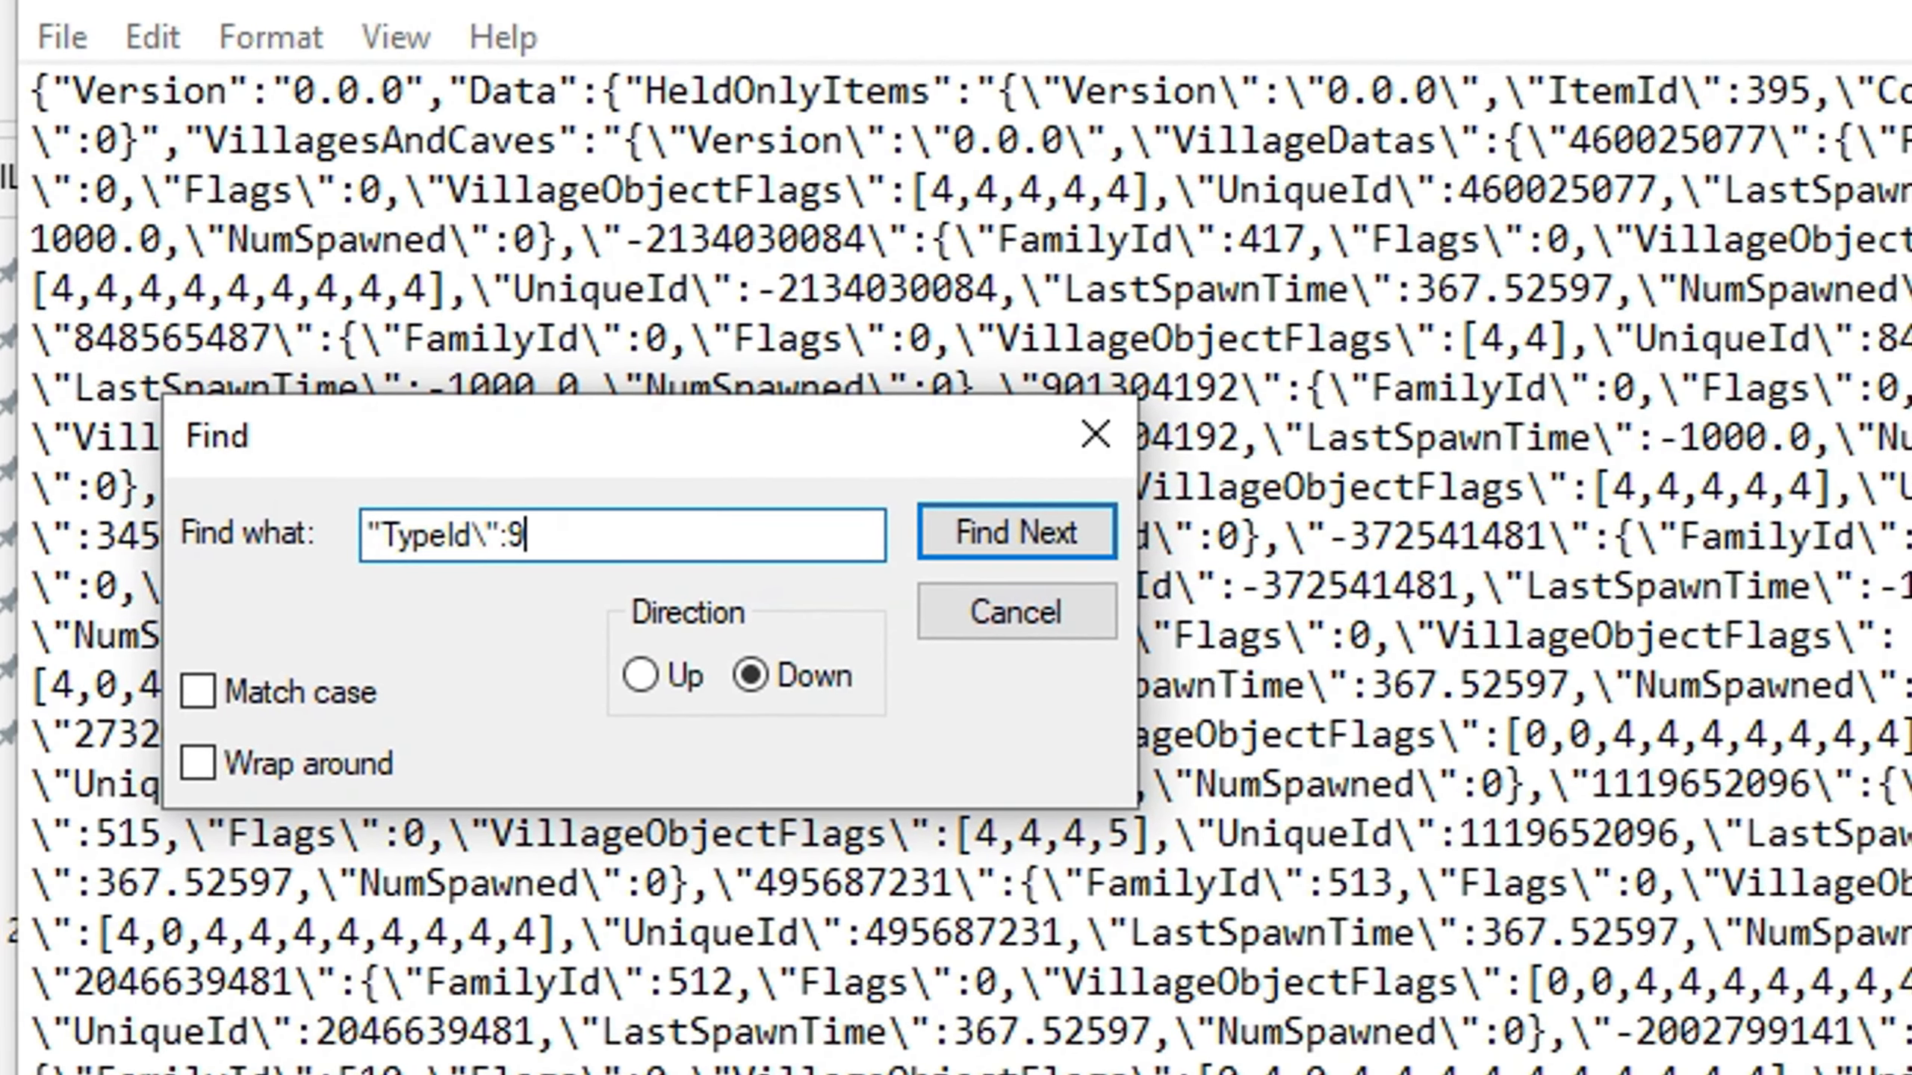
{"action": "left_click", "coordinate": [1017, 532]}
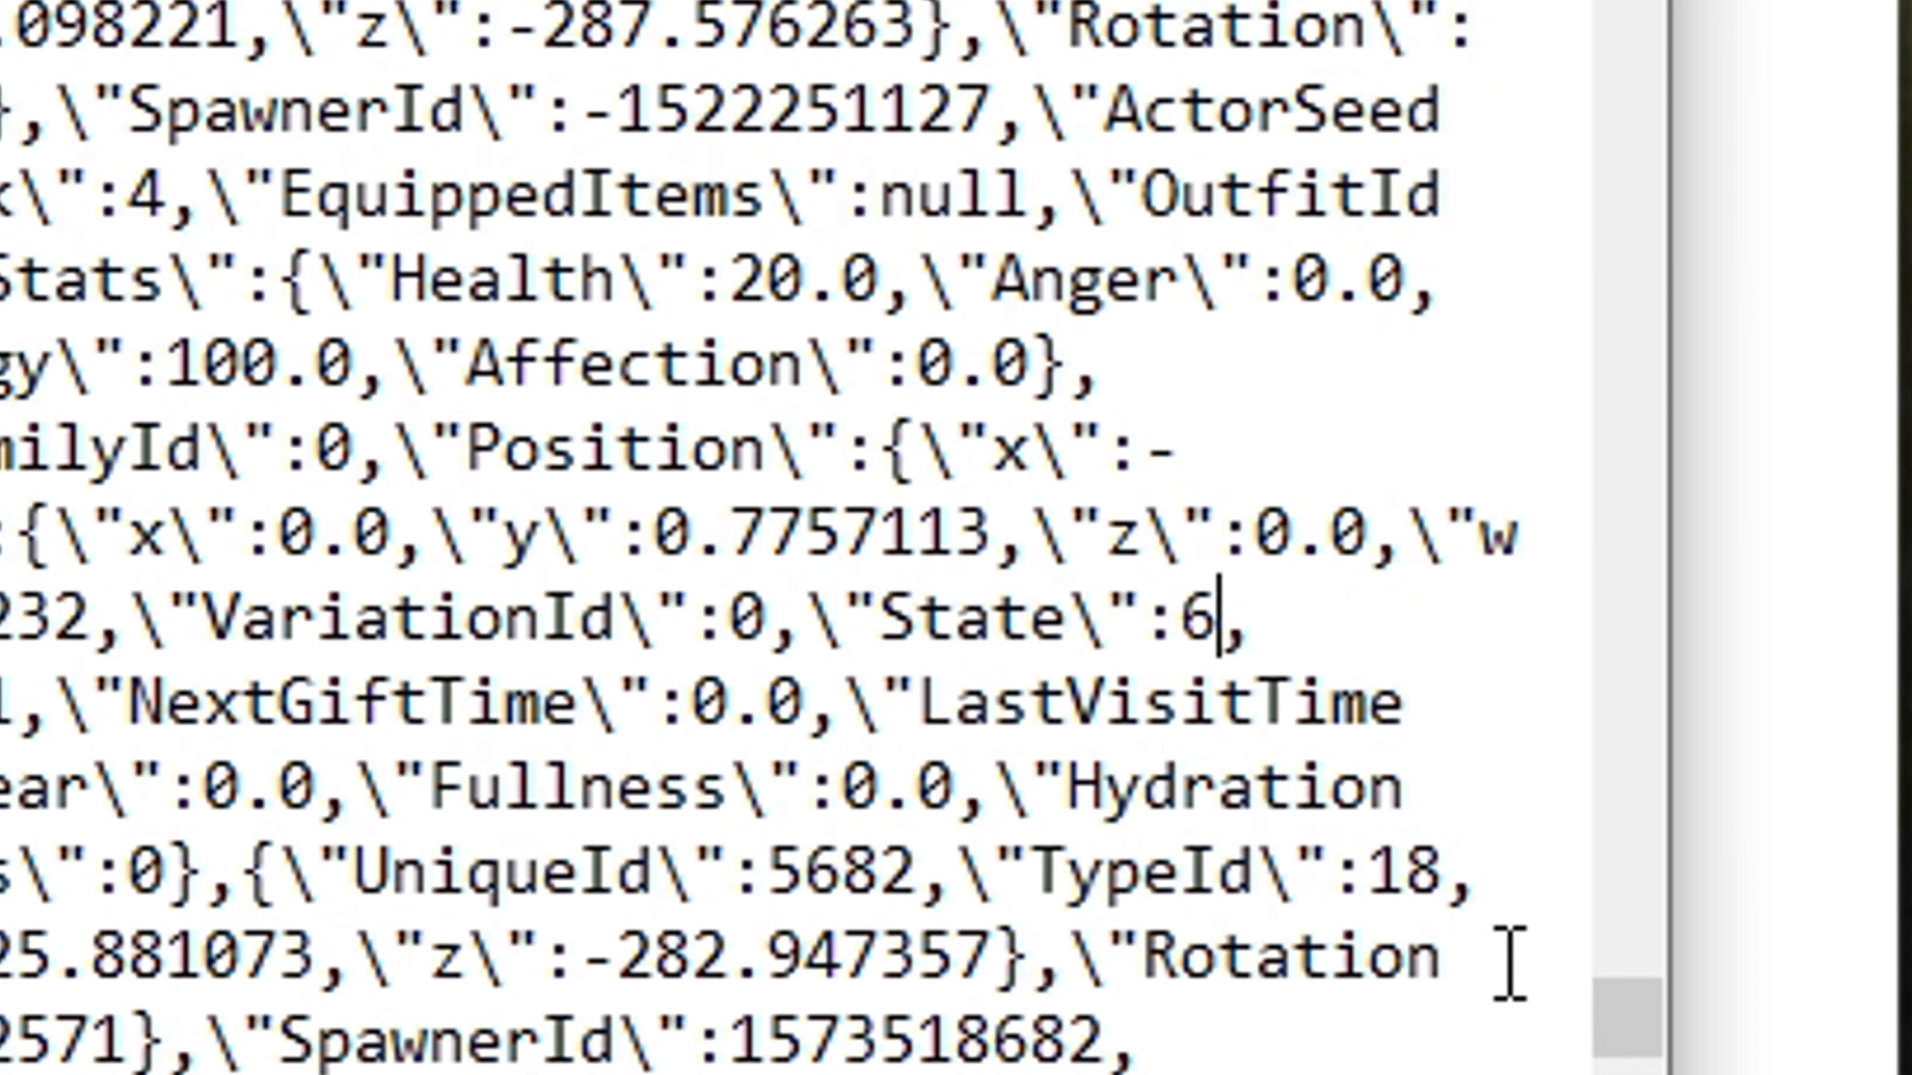
Change the character's State to 2, select its Health value, and launch Sons of the Forest
{"action": "type", "text": "2"}
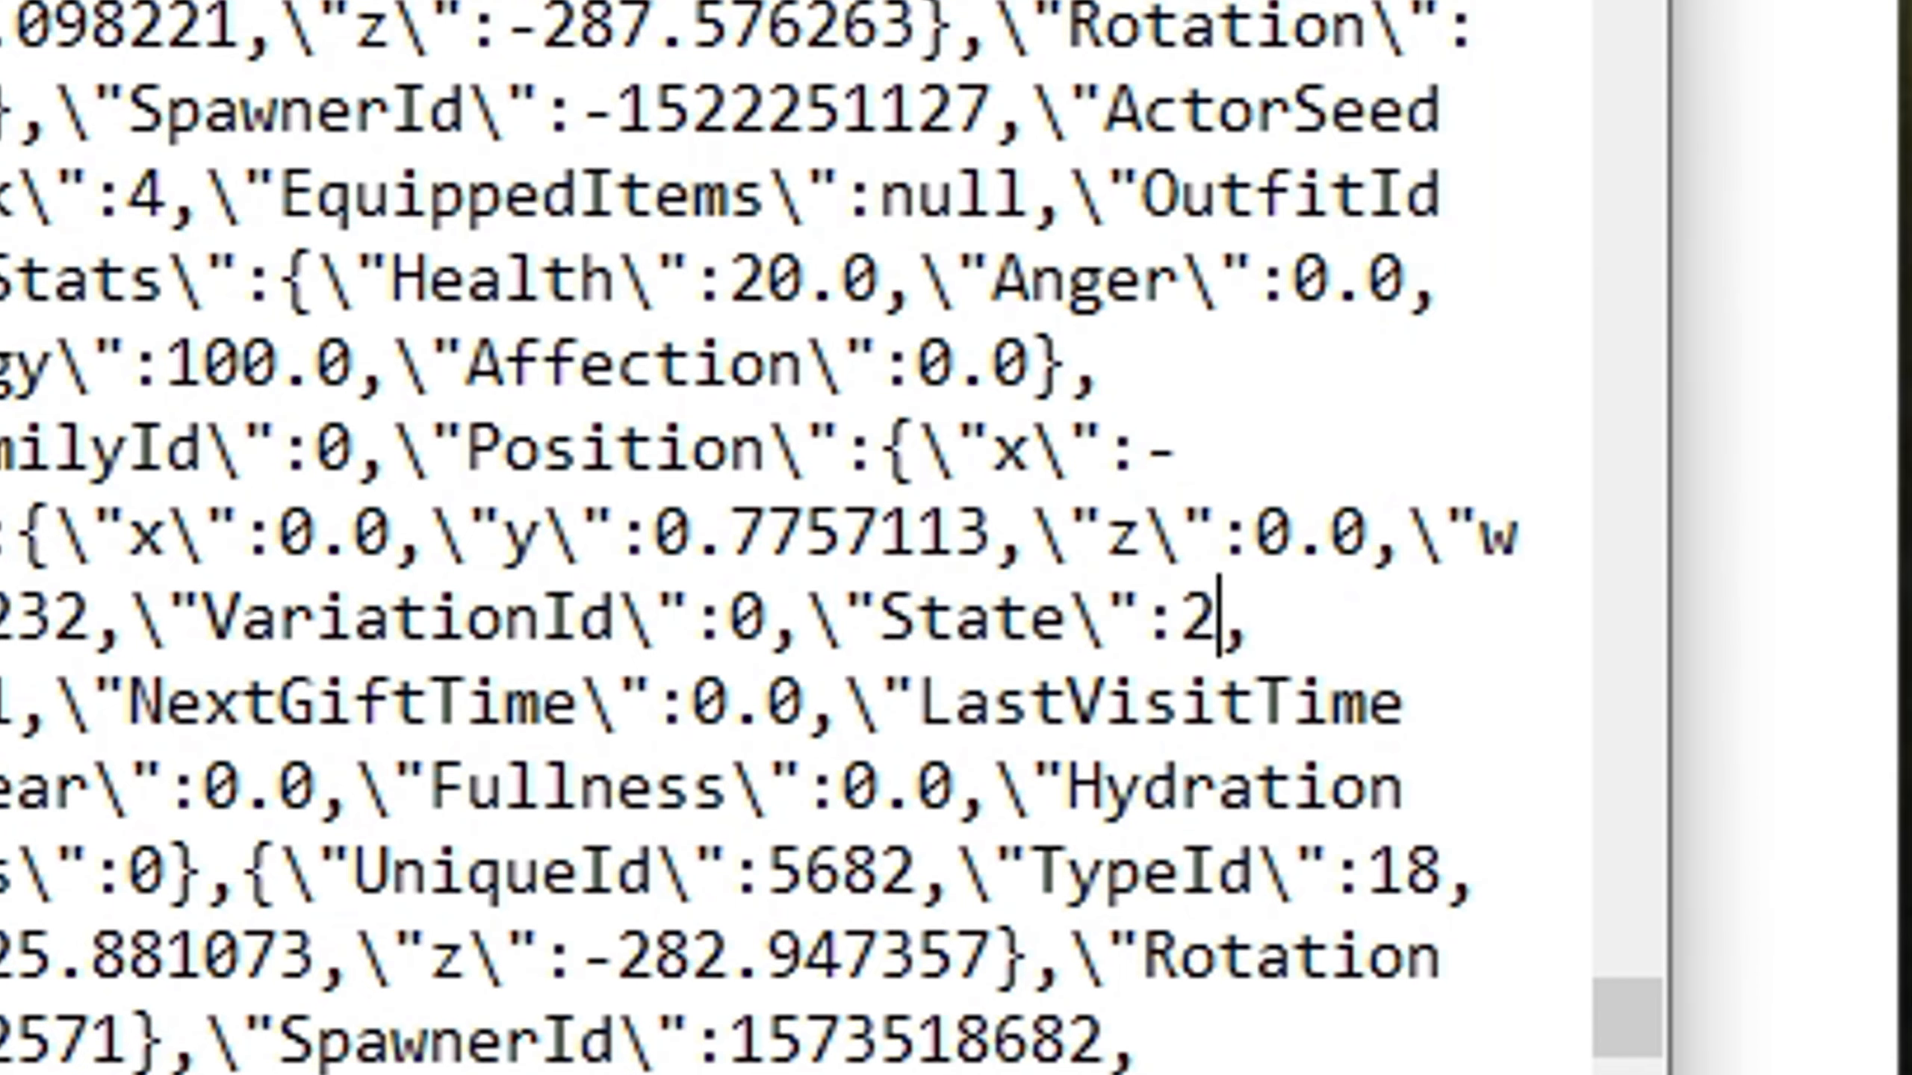
{"action": "double_click", "coordinate": [894, 610]}
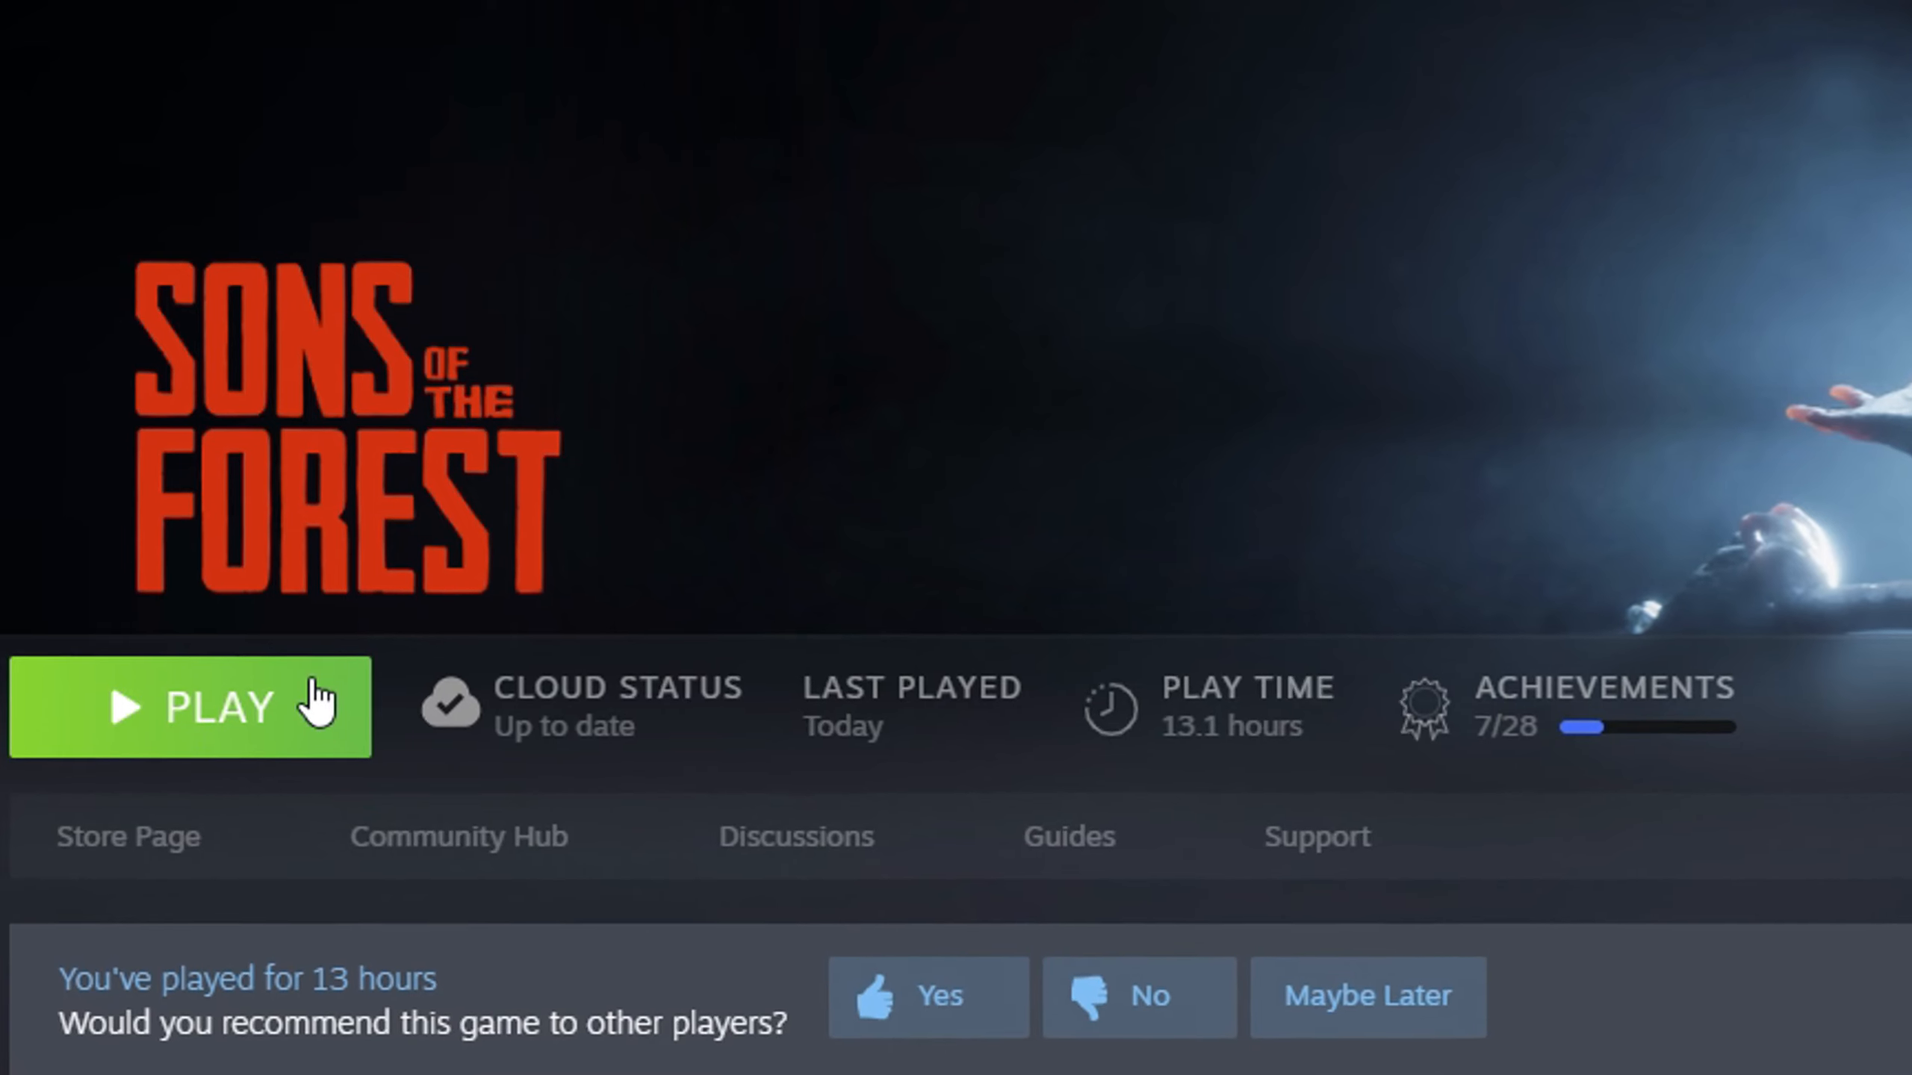
{"action": "left_click", "coordinate": [189, 708]}
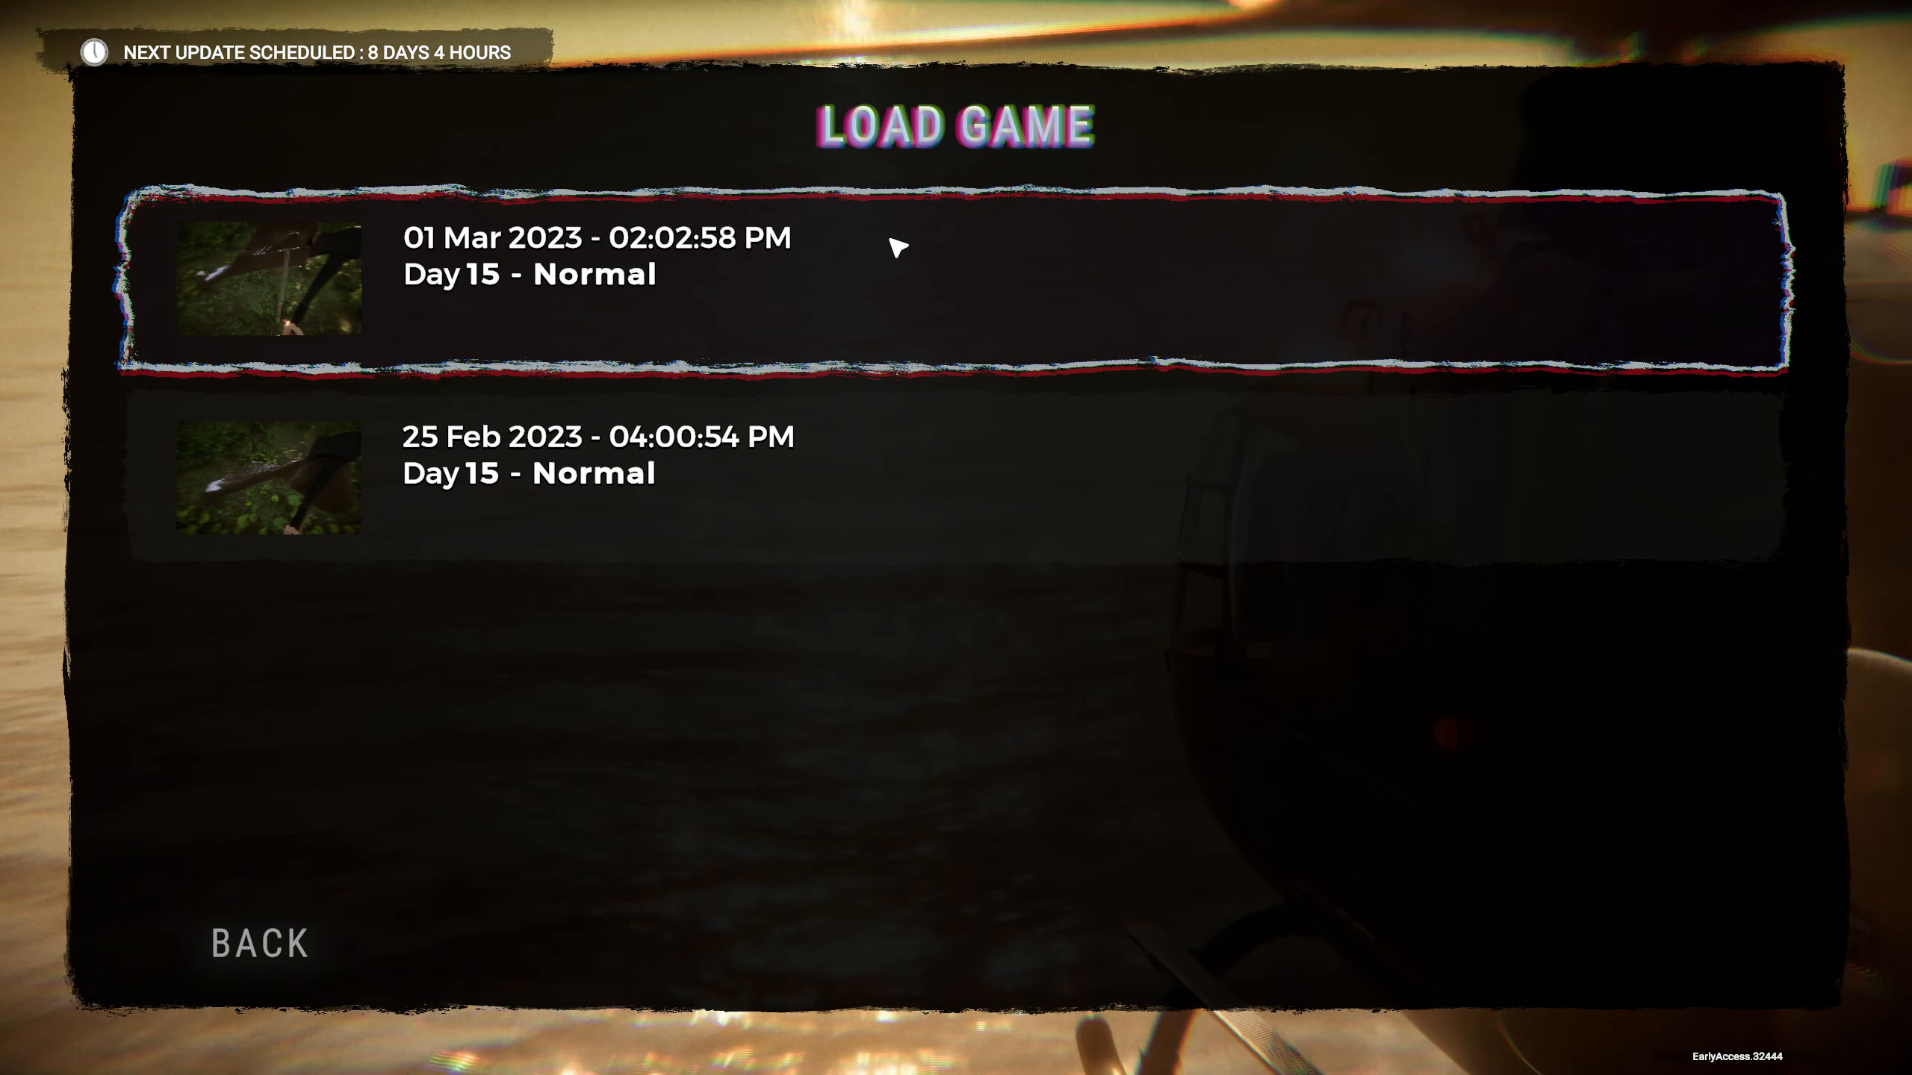